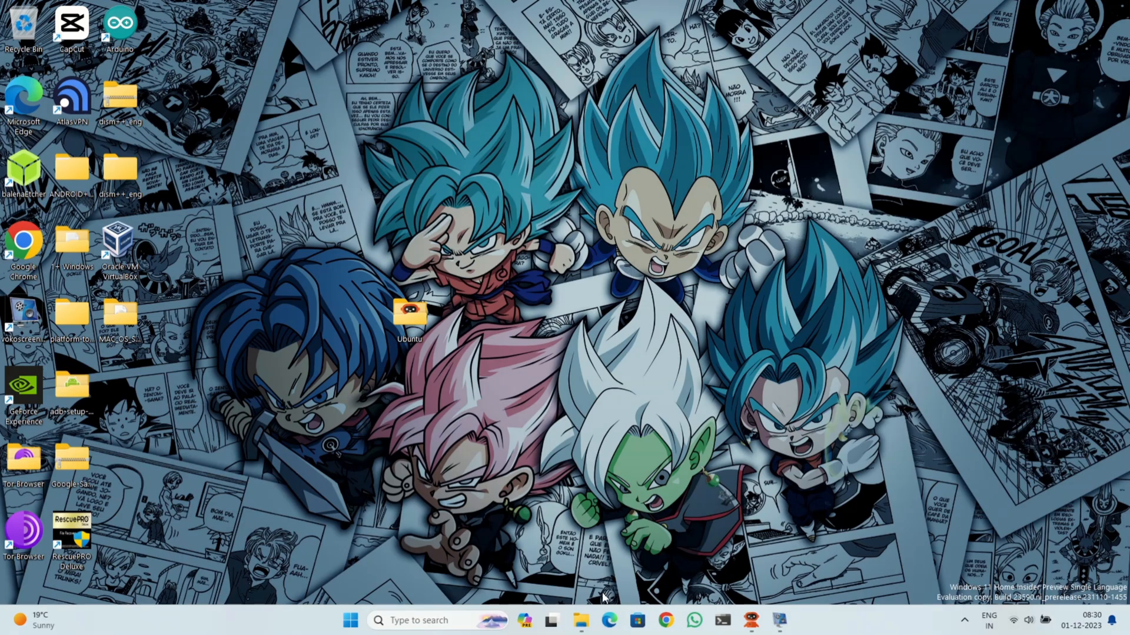
Step: Navigate from the Ubuntu folder through ANDROID+9+OOS+9.0.4+fajita_41_O.10_181024 into fajita_41_O.10_181024
double_click(409, 312)
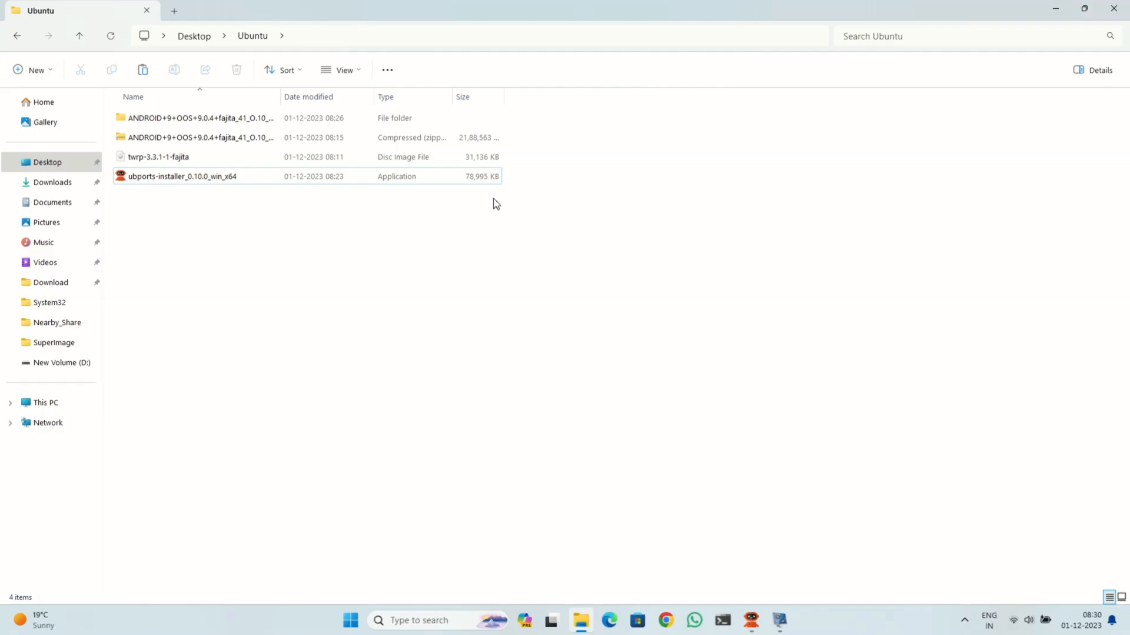
click(199, 118)
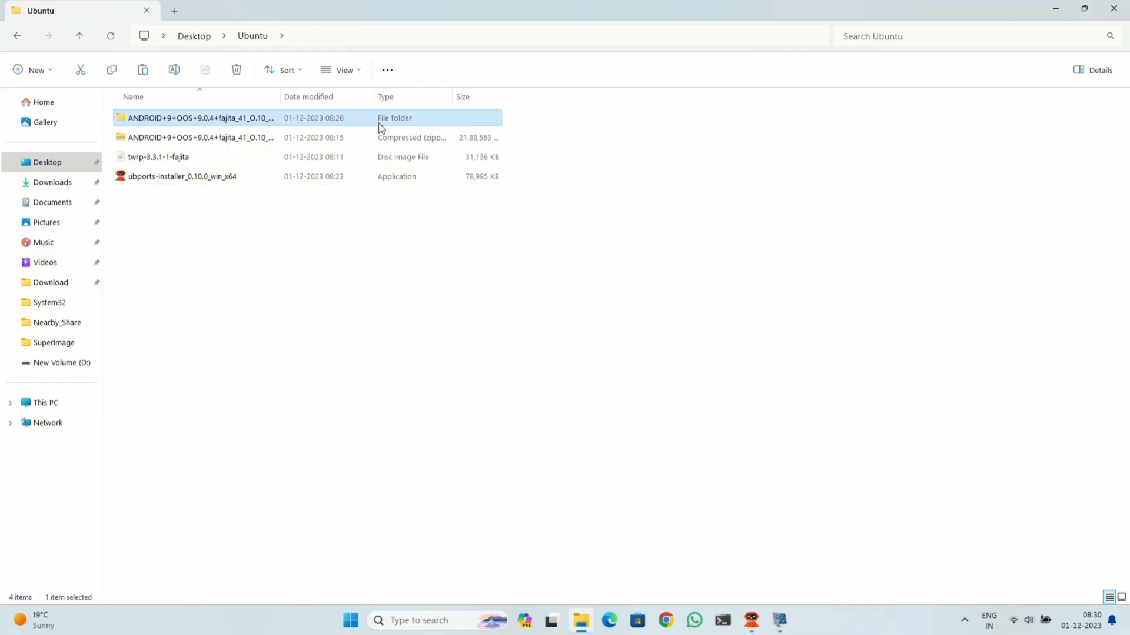
double_click(200, 118)
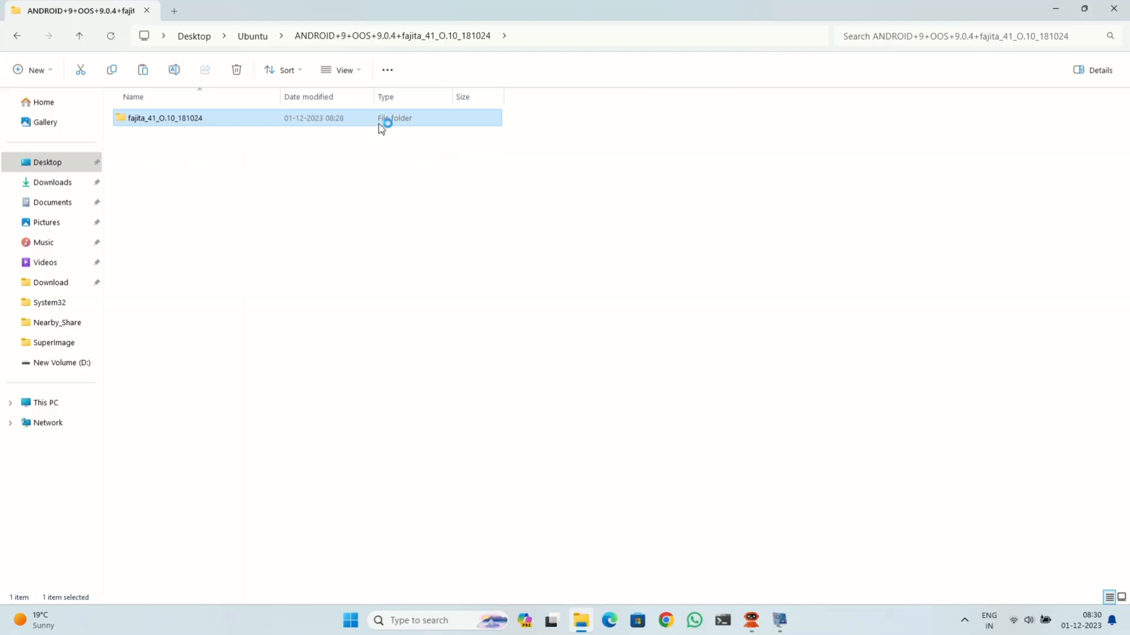
double_click(164, 118)
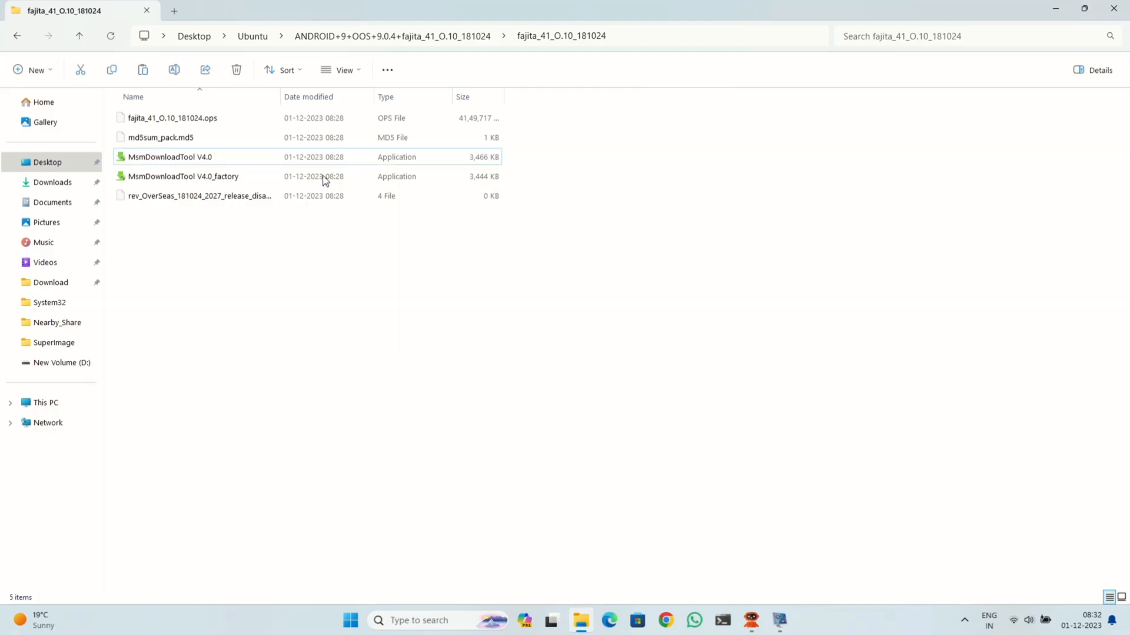
Step: Launch MsmDownloadTool V4.0 to flash the stock OxygenOS 9 firmware onto the phone
double_click(182, 176)
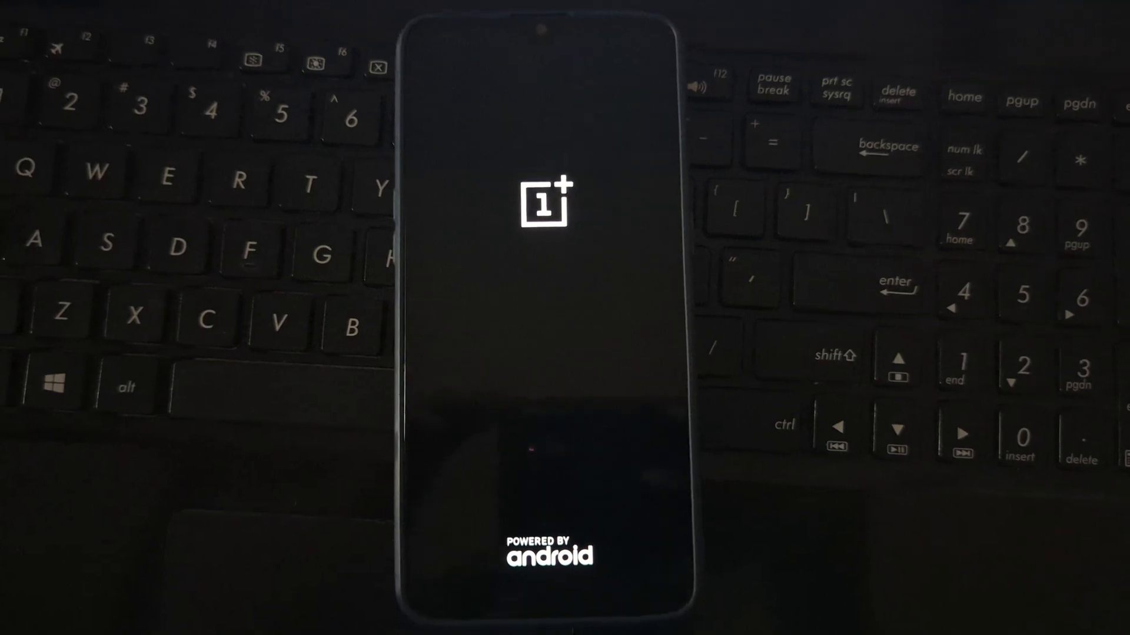
Step: Agree to the Terms and Conditions and continue past the Date & time screen
click(655, 465)
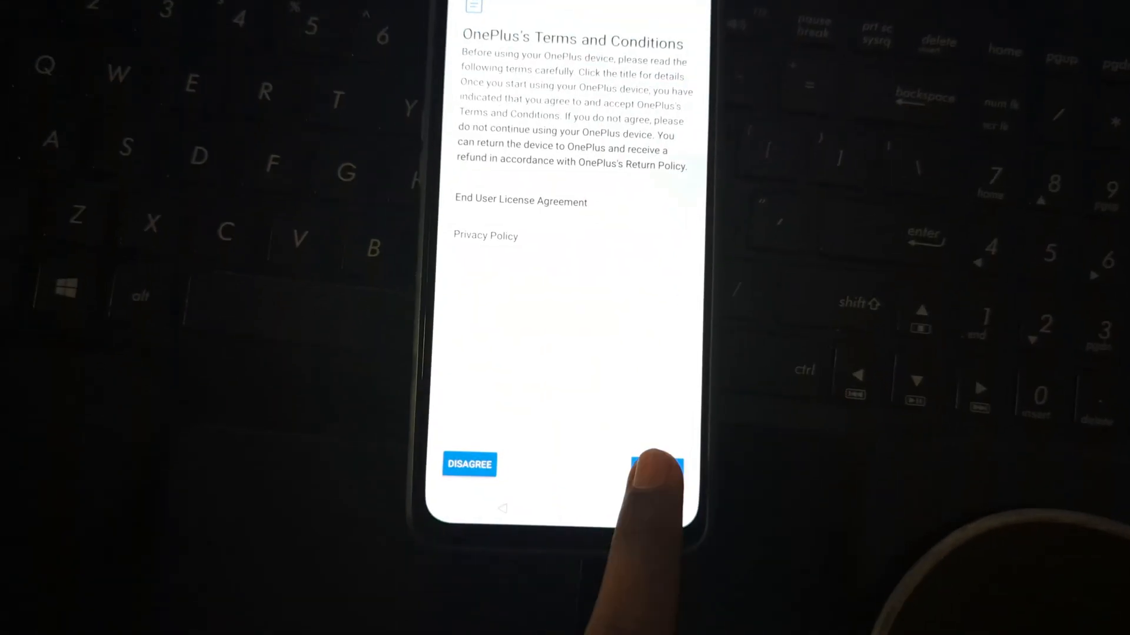
click(655, 465)
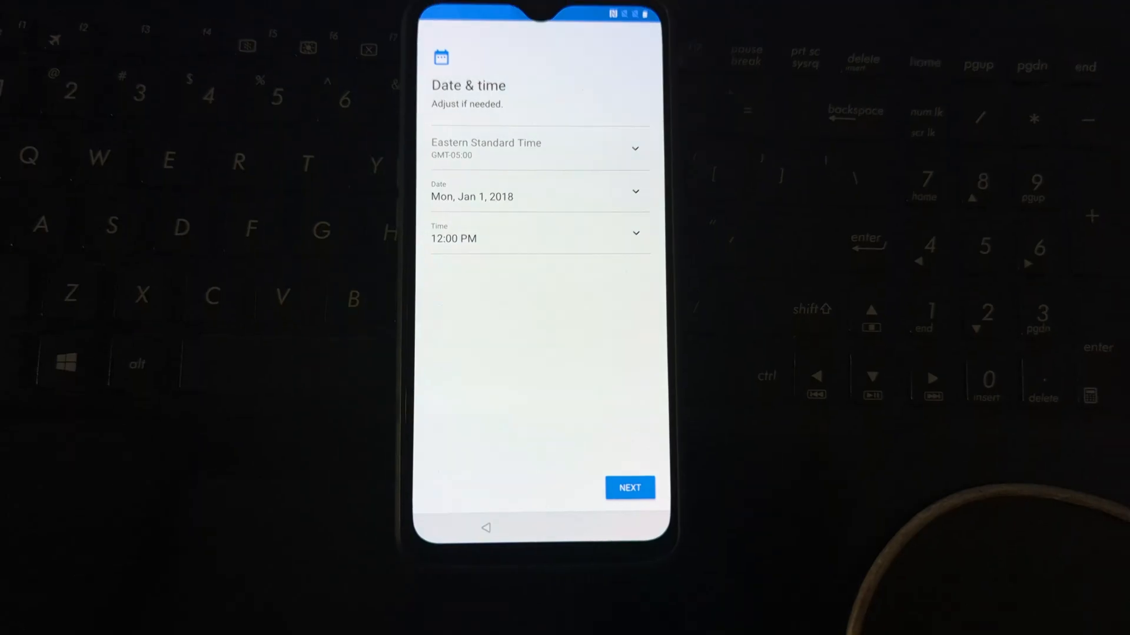
click(628, 488)
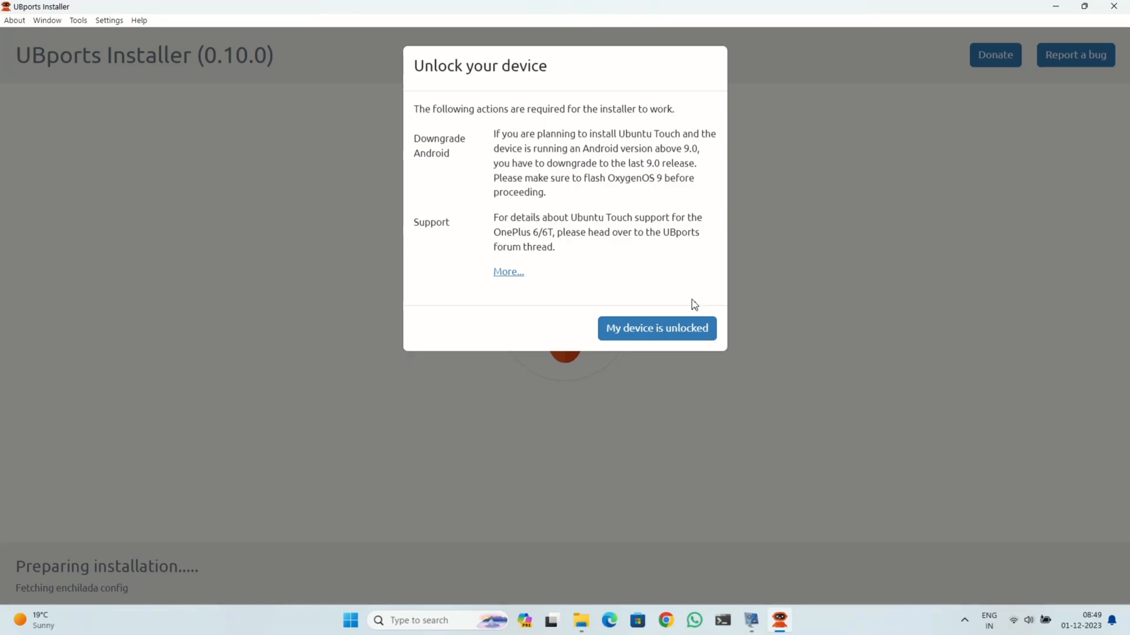
Step: Confirm the device is unlocked and choose Ubuntu Touch to install
click(656, 328)
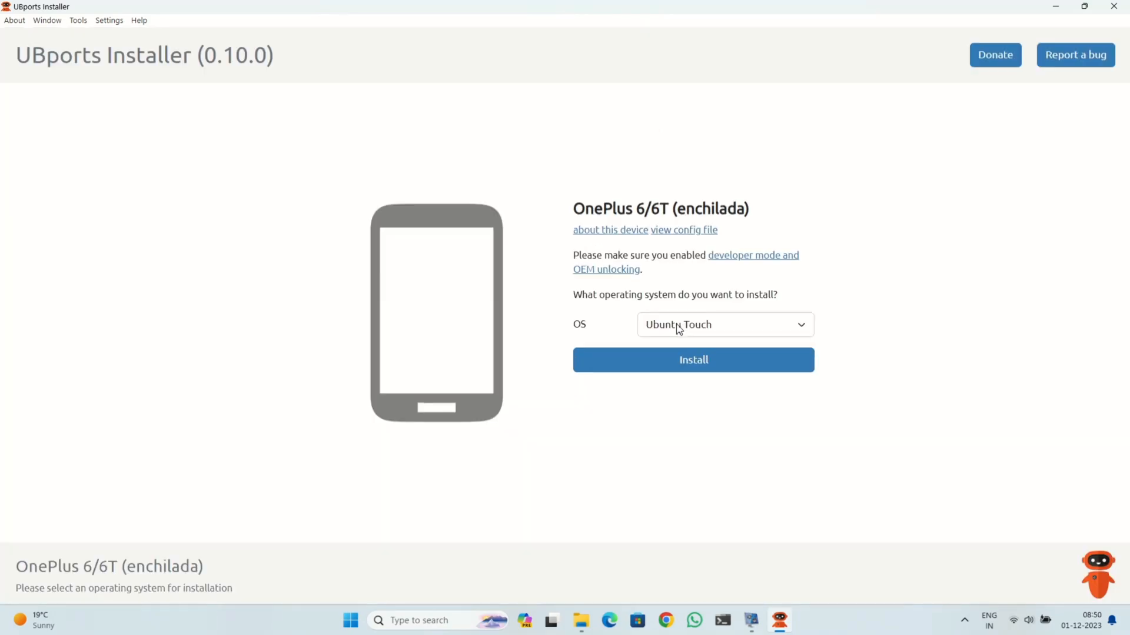
click(725, 324)
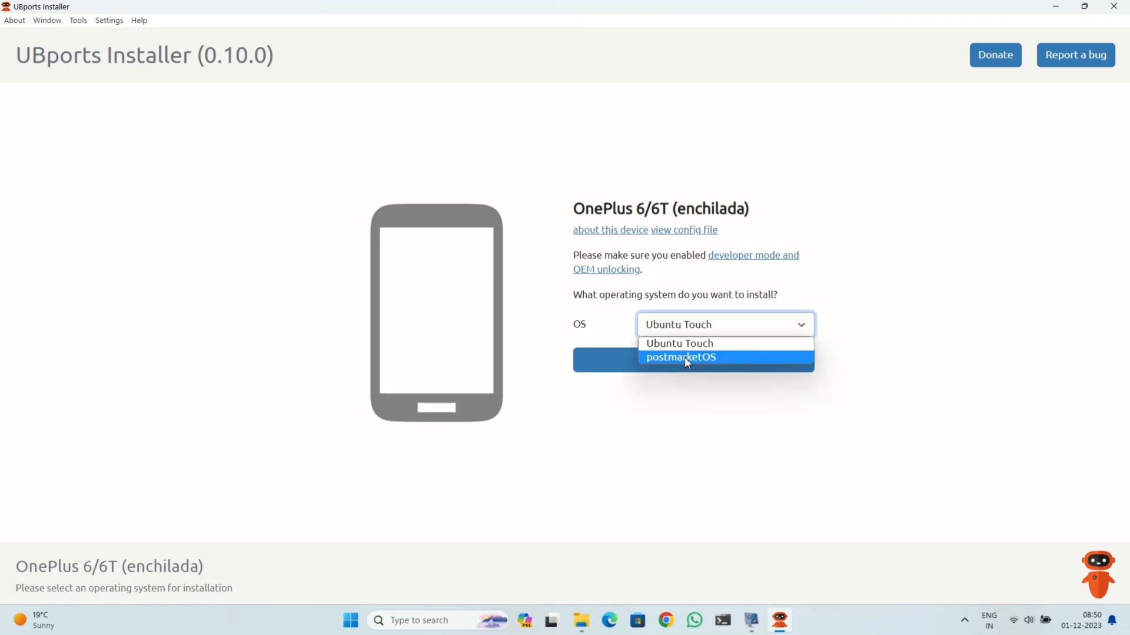
click(678, 343)
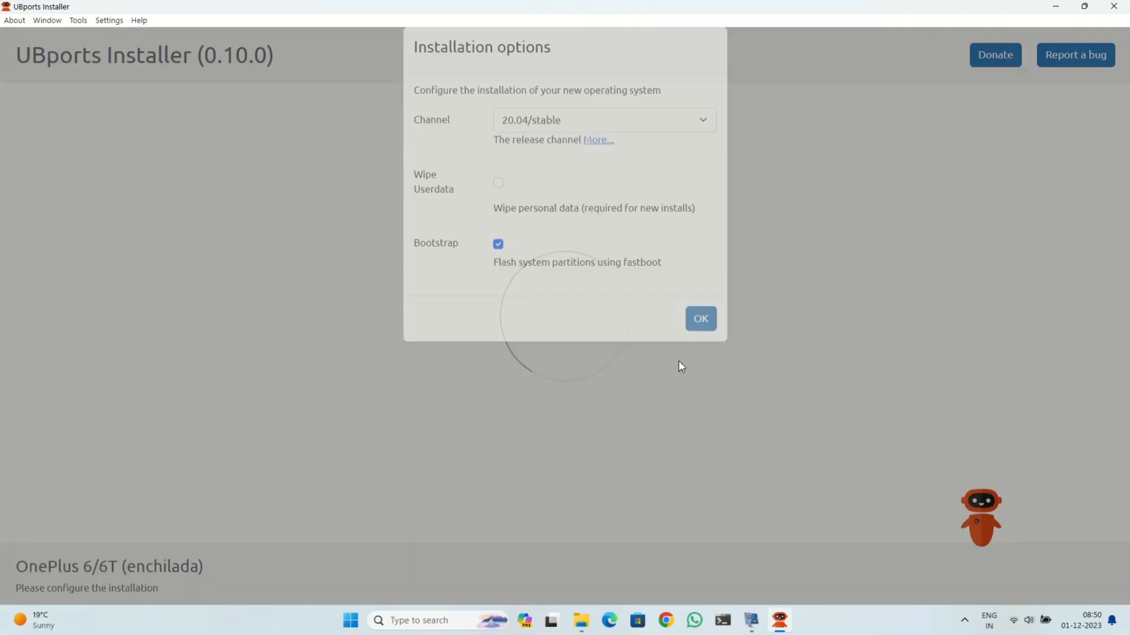
Step: Keep the 20.04/stable channel, enable Wipe Userdata, and confirm the options
click(604, 120)
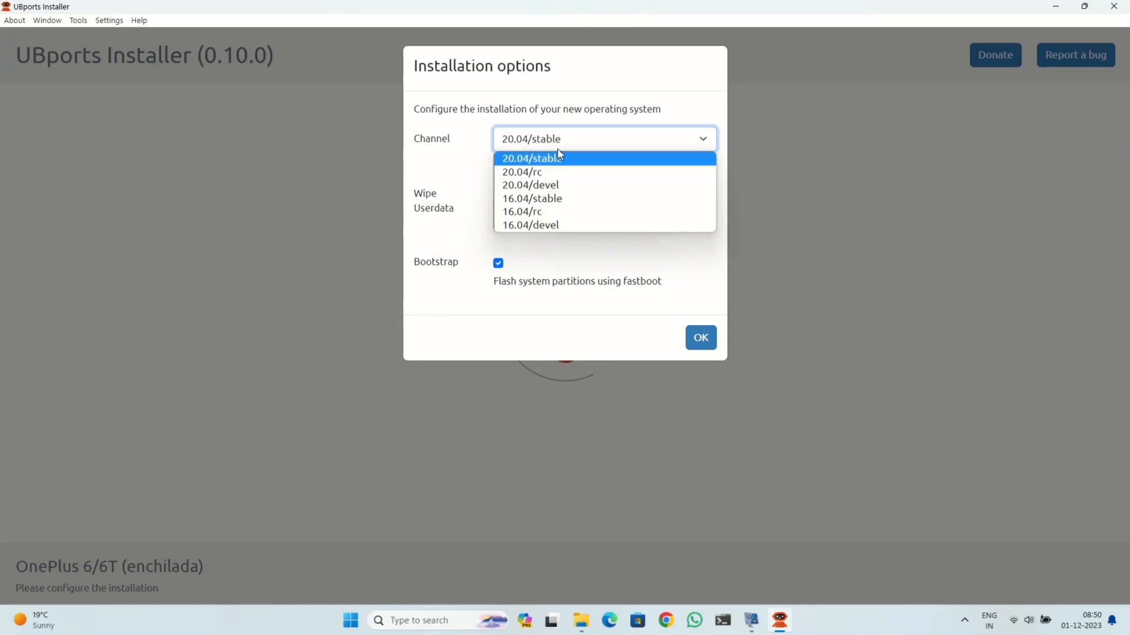
mouse_move(564, 164)
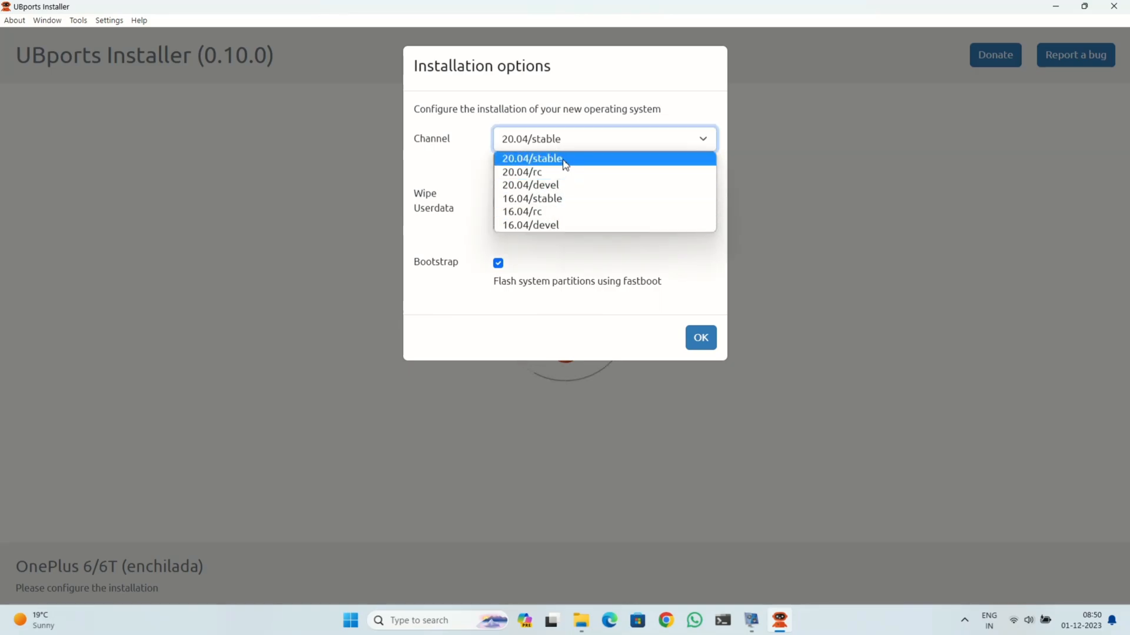
click(530, 157)
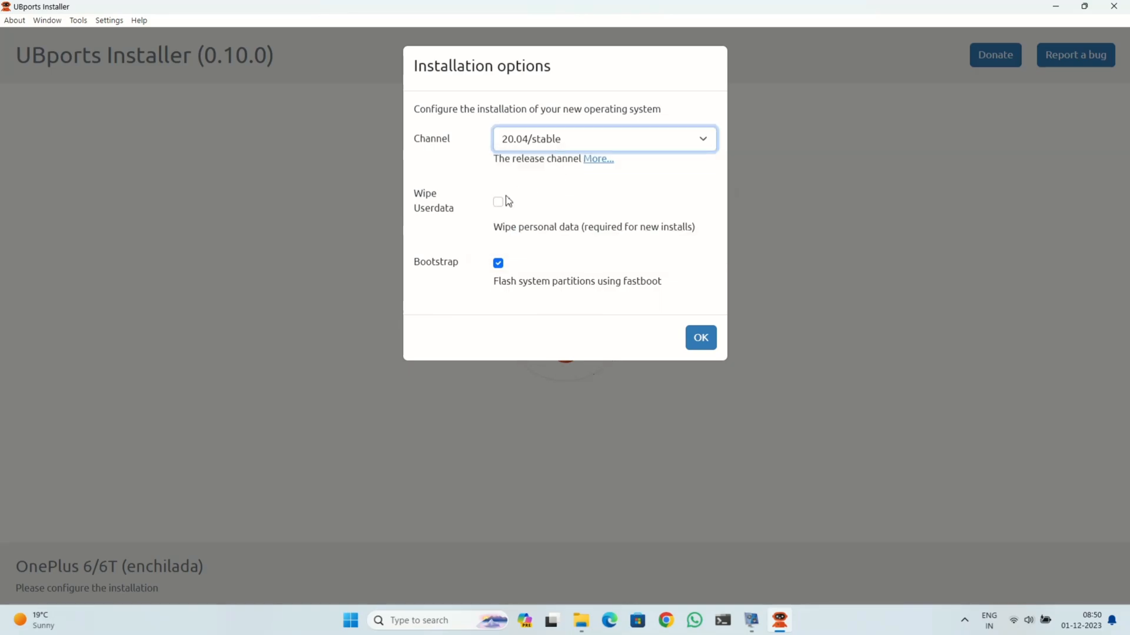
click(498, 202)
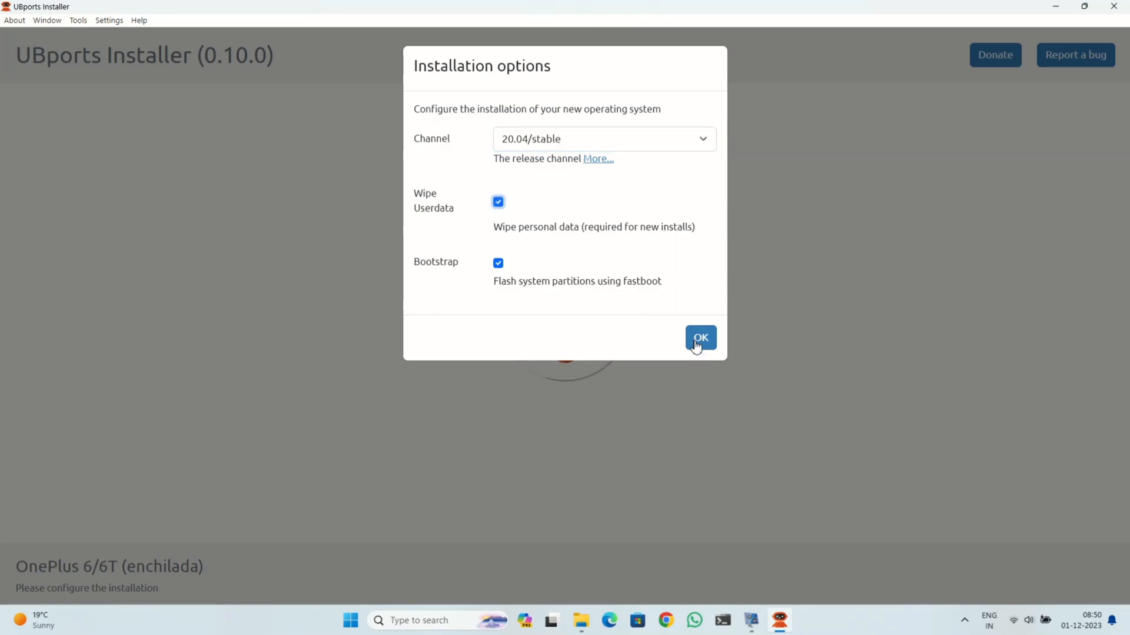
click(700, 339)
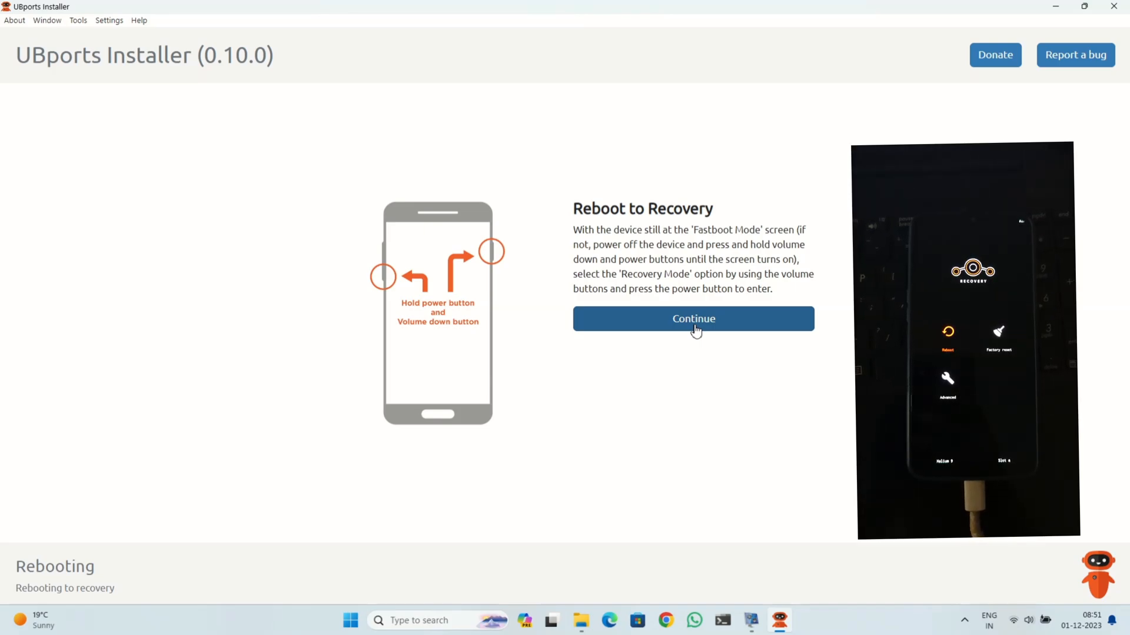
Step: Confirm the phone is in Recovery Mode so the installer waits for it
click(692, 318)
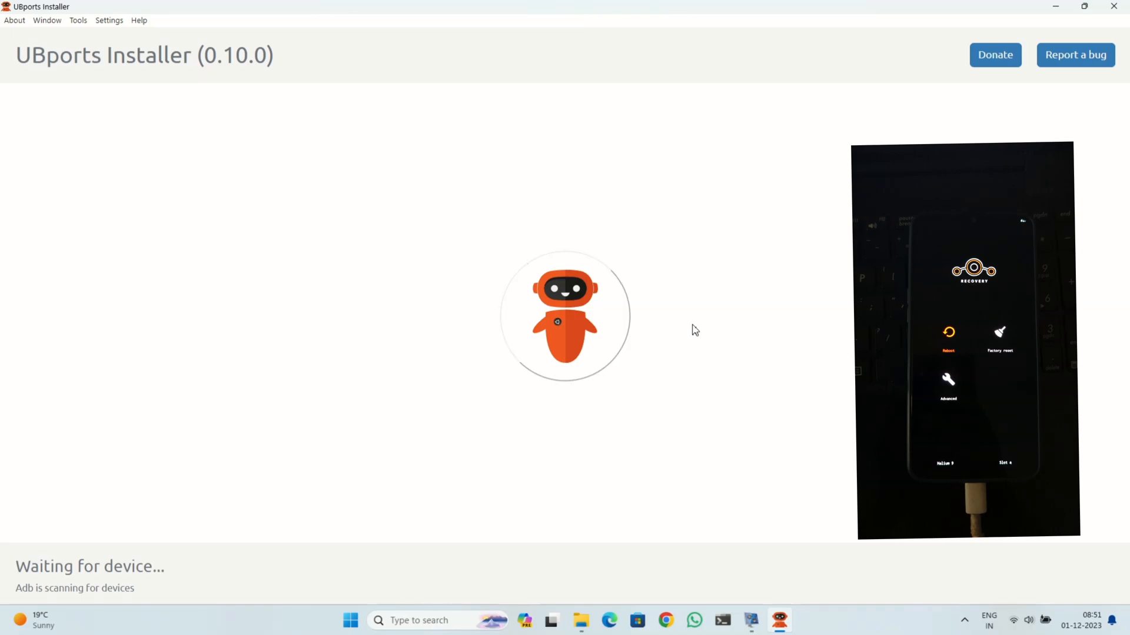